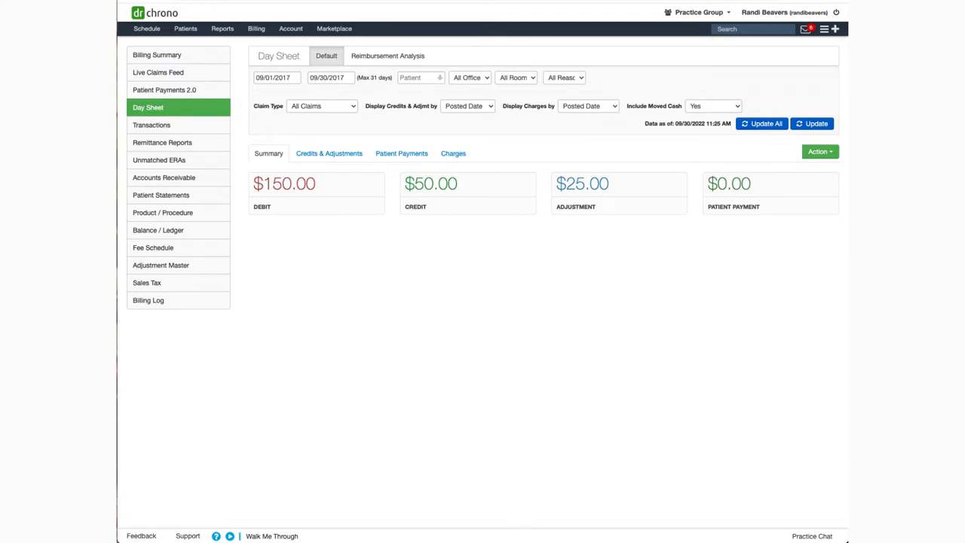
{"action": "mouse_move", "coordinate": [277, 109]}
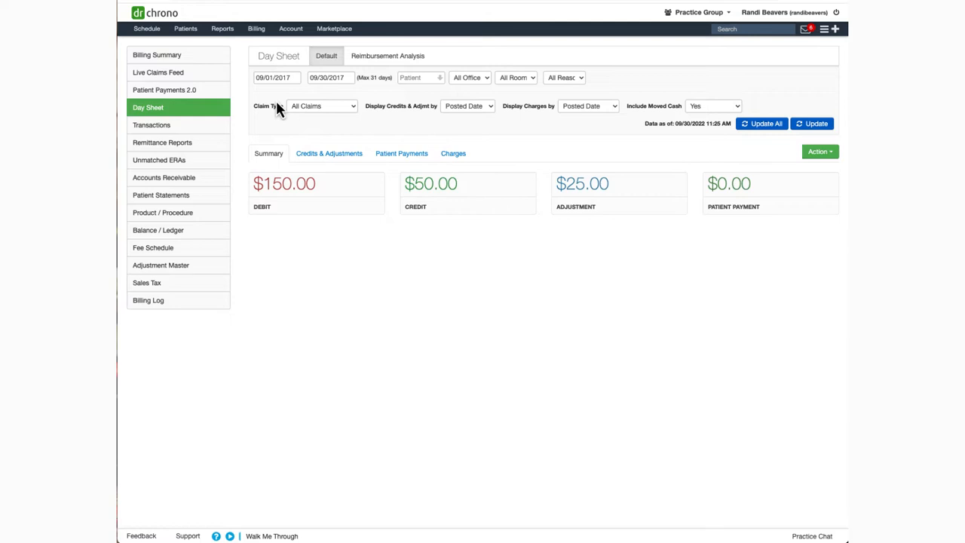
Go to the Day Sheet report from the Billing menu
{"action": "left_click", "coordinate": [256, 29]}
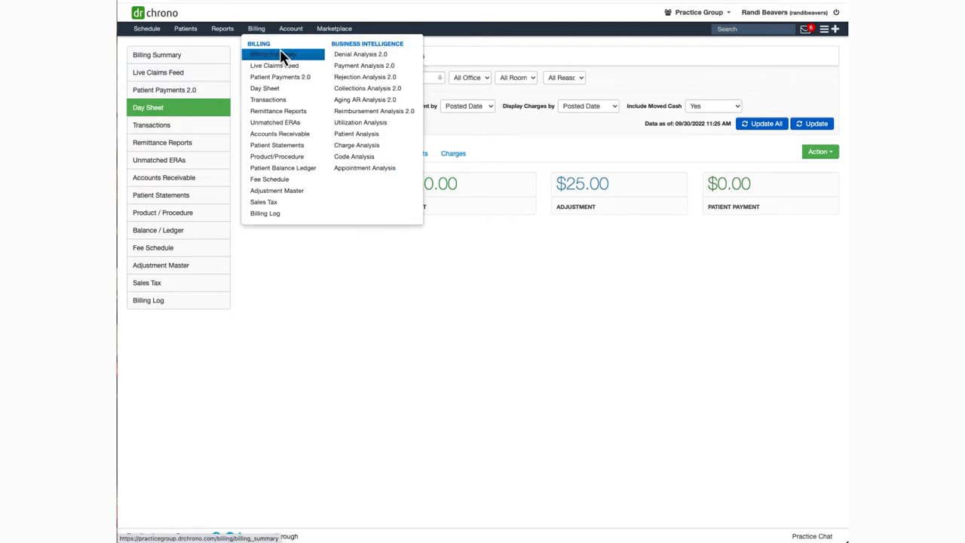
{"action": "mouse_move", "coordinate": [266, 88]}
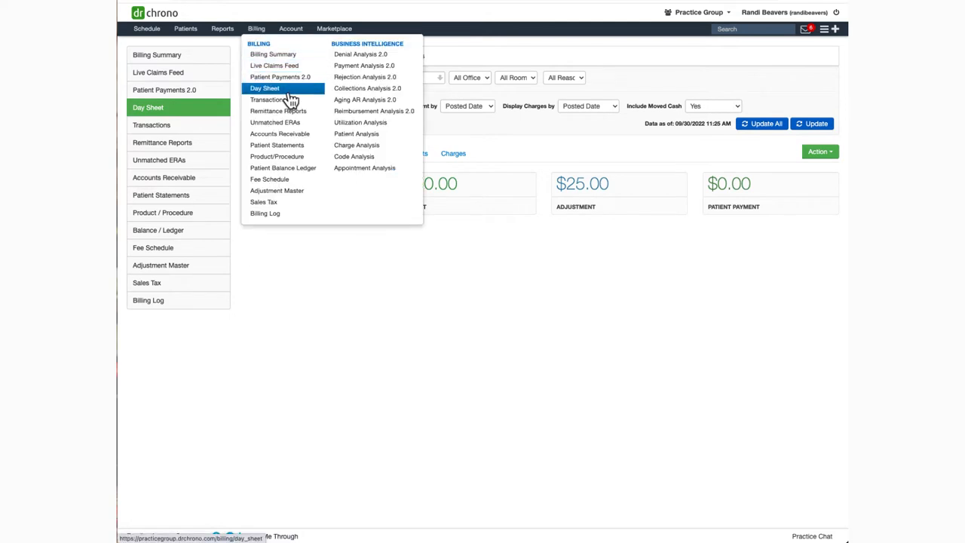
{"action": "left_click", "coordinate": [266, 88]}
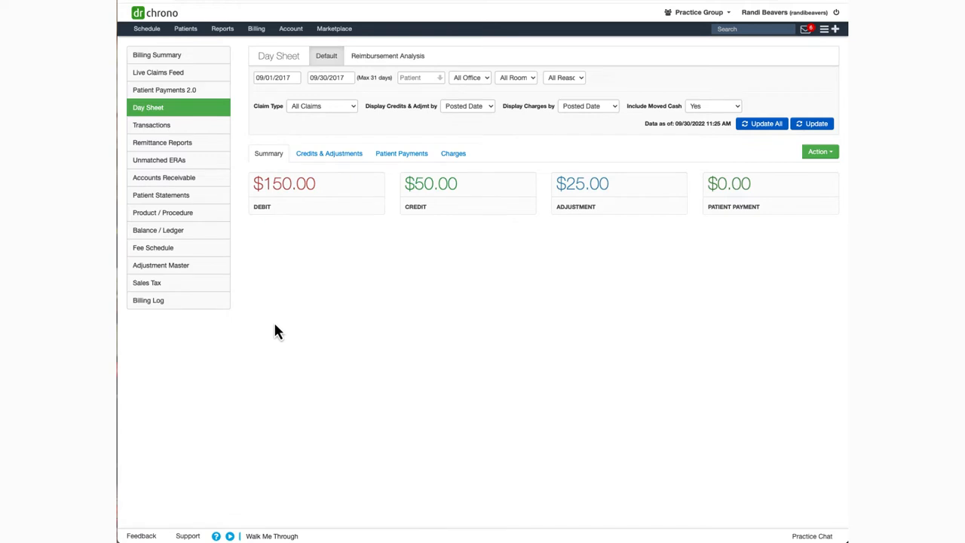
{"action": "mouse_move", "coordinate": [293, 335]}
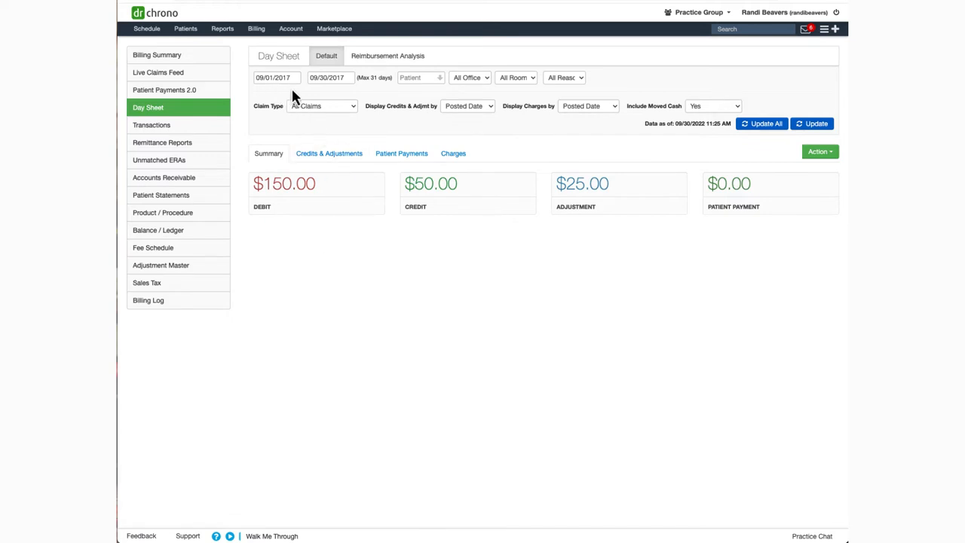
{"action": "mouse_move", "coordinate": [283, 97]}
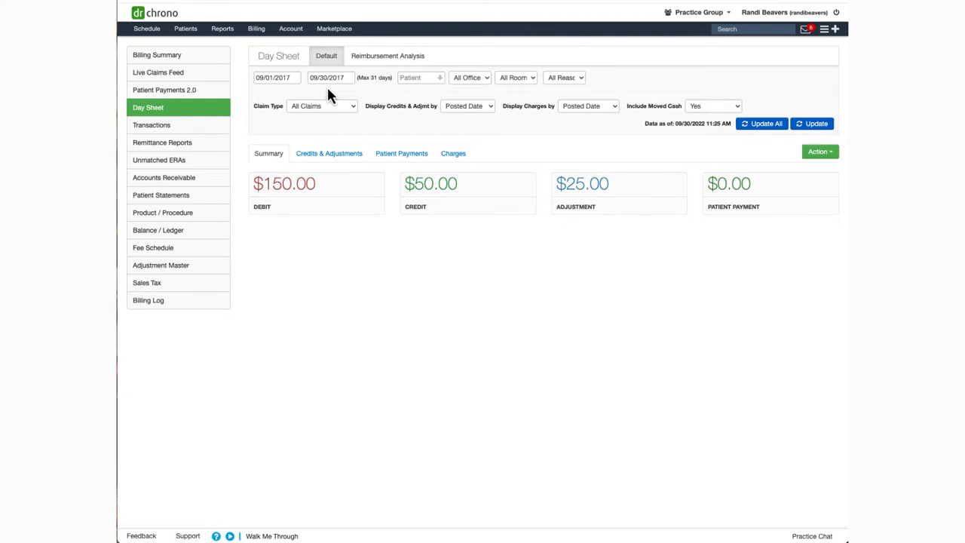
{"action": "mouse_move", "coordinate": [486, 90]}
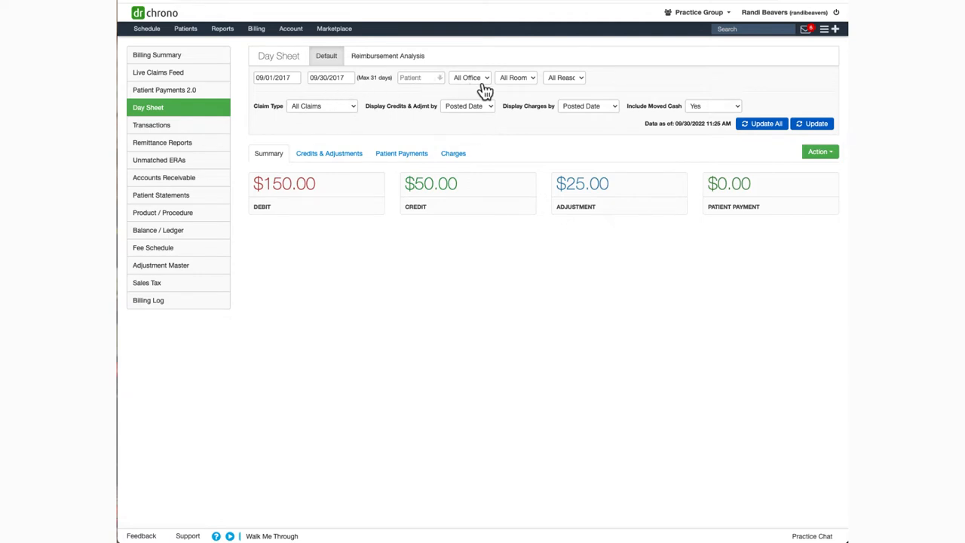
{"action": "mouse_move", "coordinate": [505, 89]}
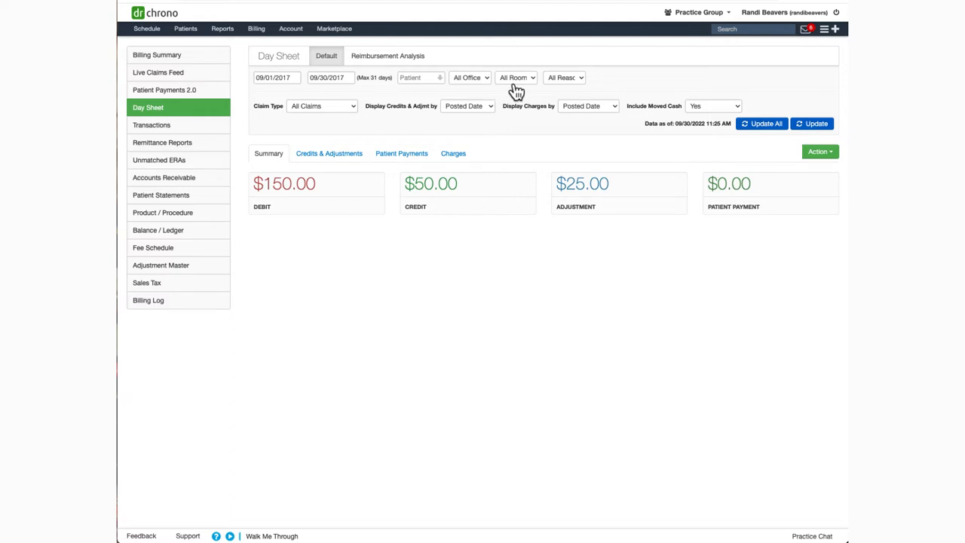
{"action": "mouse_move", "coordinate": [564, 89]}
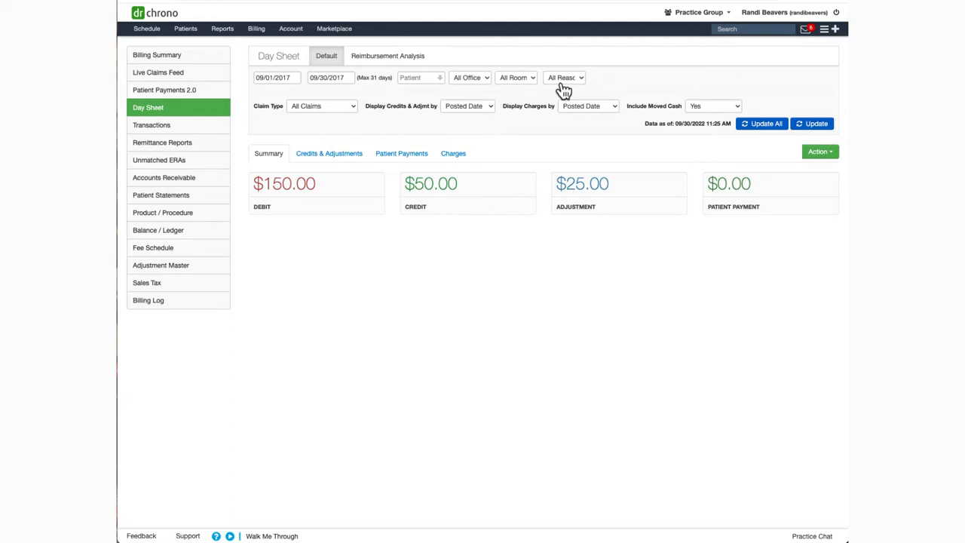
{"action": "mouse_move", "coordinate": [360, 109]}
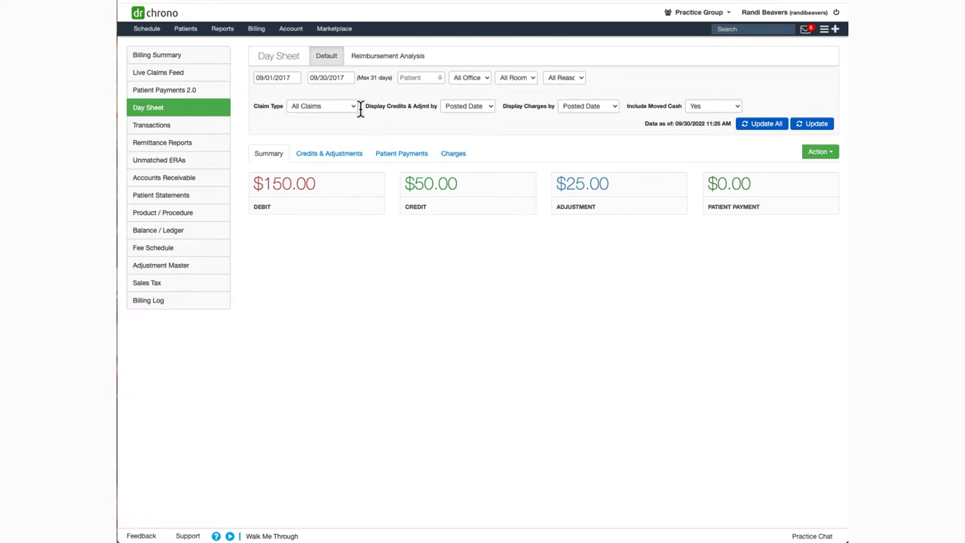
Review the claim-type filter and keep credits, adjustments and charges dated by Posted Date
{"action": "left_click", "coordinate": [323, 105]}
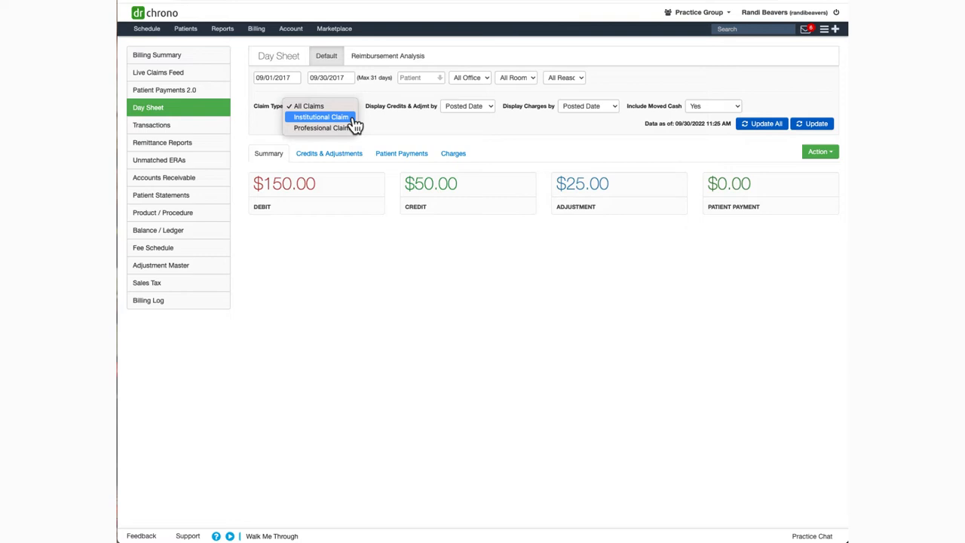
{"action": "mouse_move", "coordinate": [323, 126]}
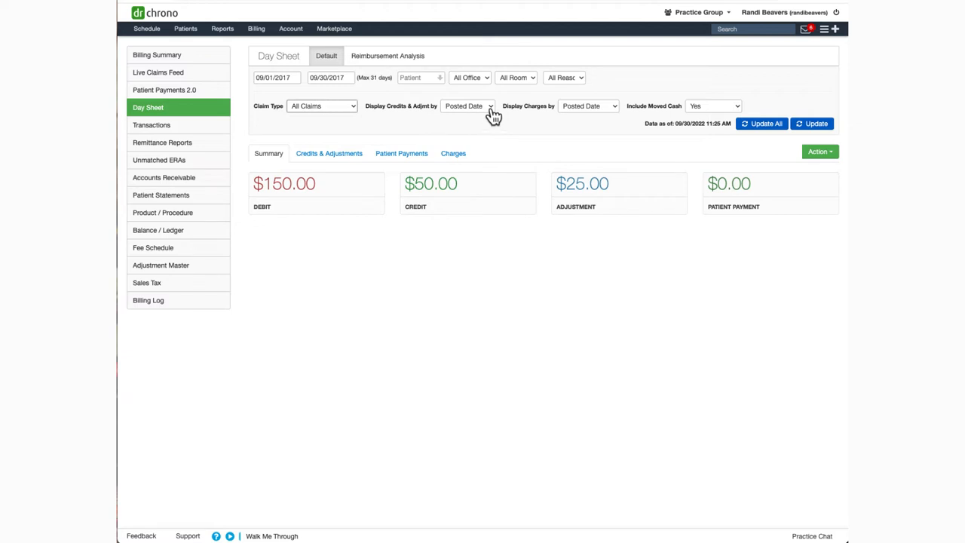
{"action": "left_click", "coordinate": [467, 106]}
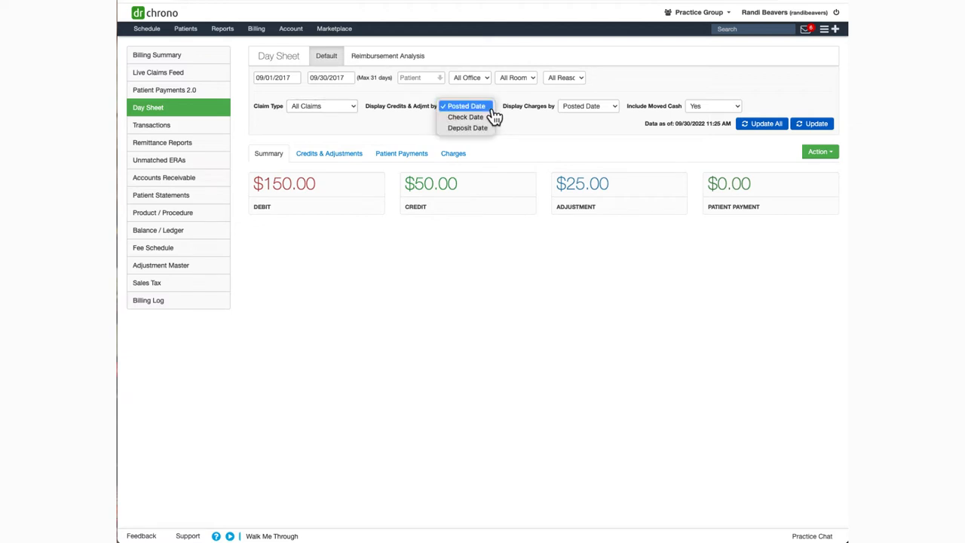
{"action": "left_click", "coordinate": [465, 106]}
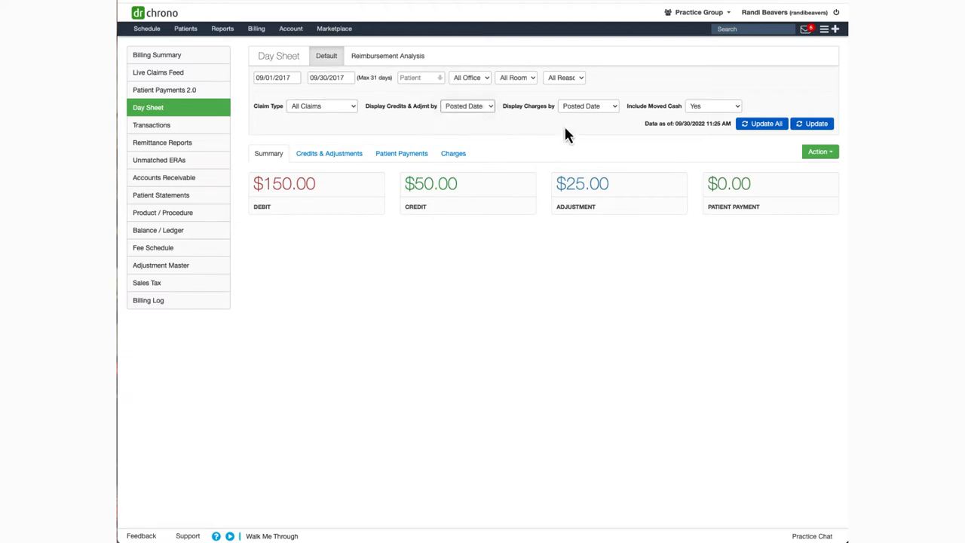
{"action": "left_click", "coordinate": [588, 106]}
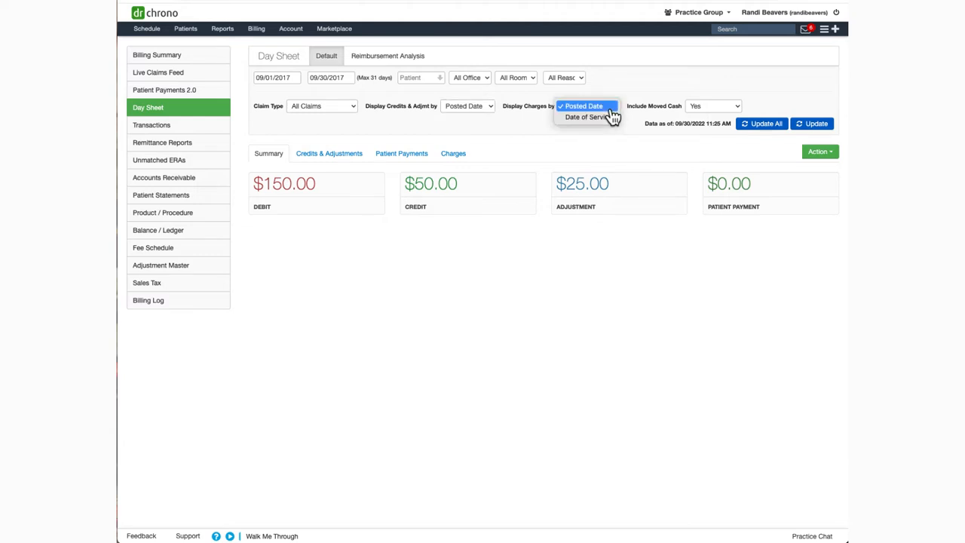
{"action": "mouse_move", "coordinate": [615, 114]}
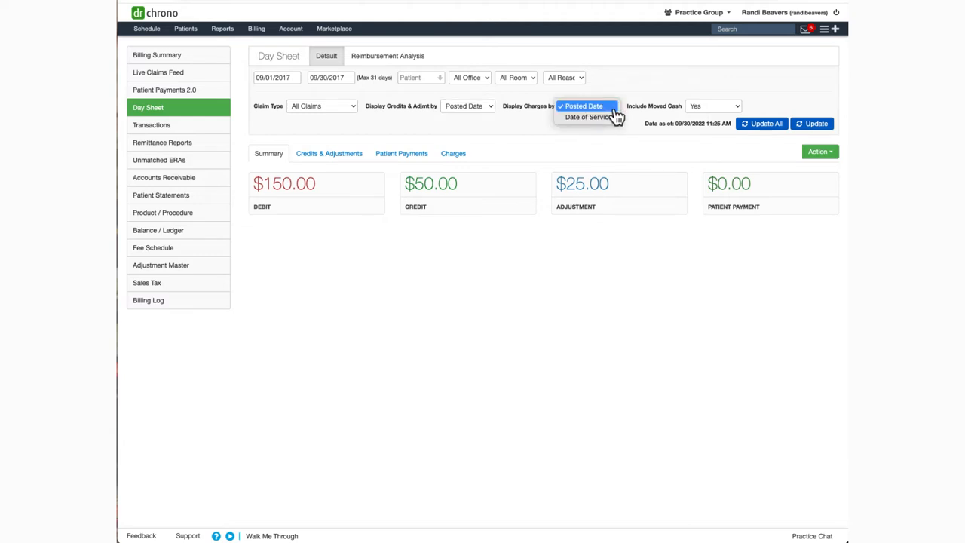
{"action": "mouse_move", "coordinate": [628, 147]}
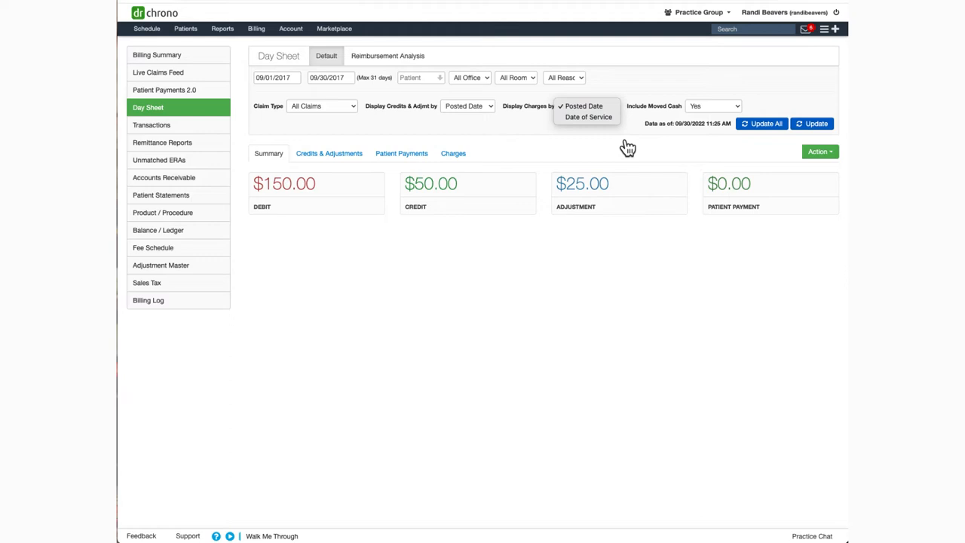
{"action": "left_click", "coordinate": [584, 106]}
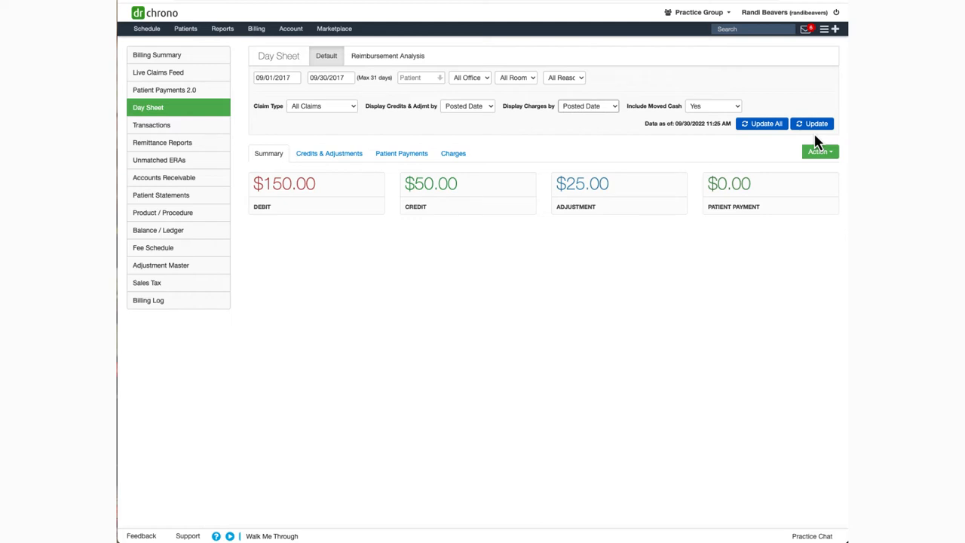
{"action": "mouse_move", "coordinate": [761, 148]}
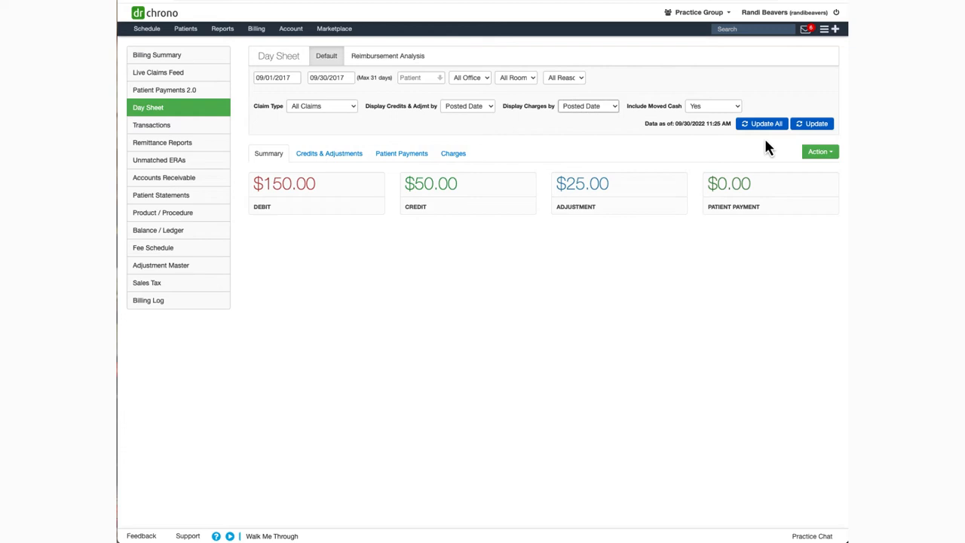
{"action": "mouse_move", "coordinate": [761, 146]}
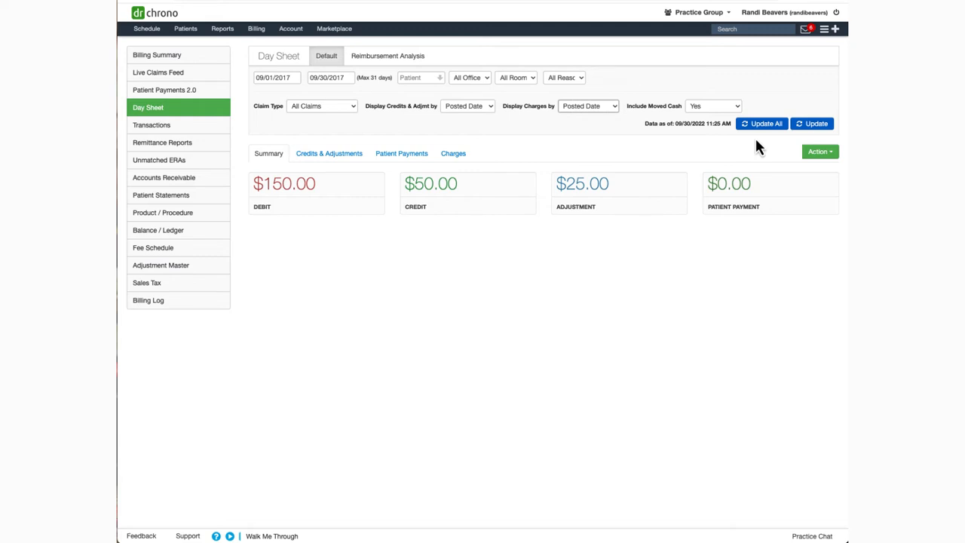
{"action": "mouse_move", "coordinate": [697, 141]}
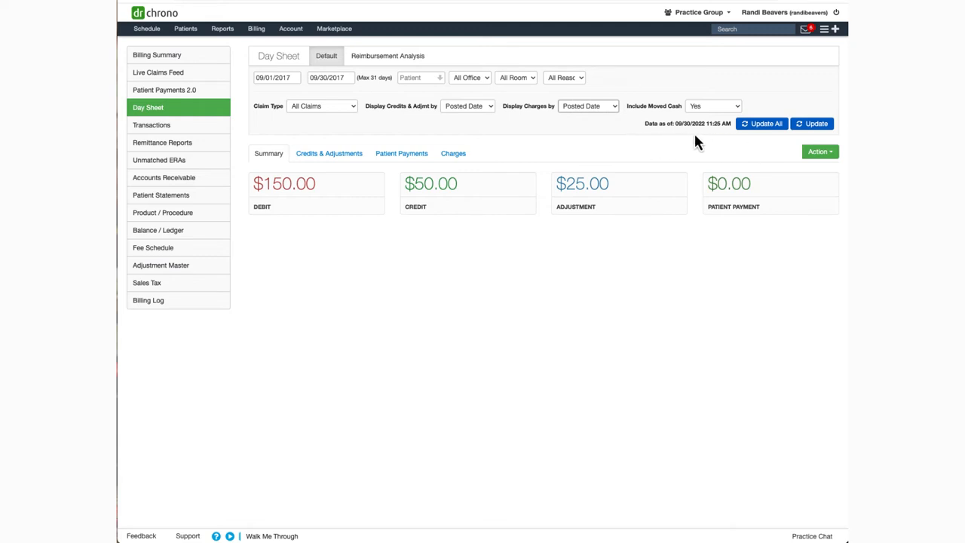
{"action": "mouse_move", "coordinate": [712, 139]}
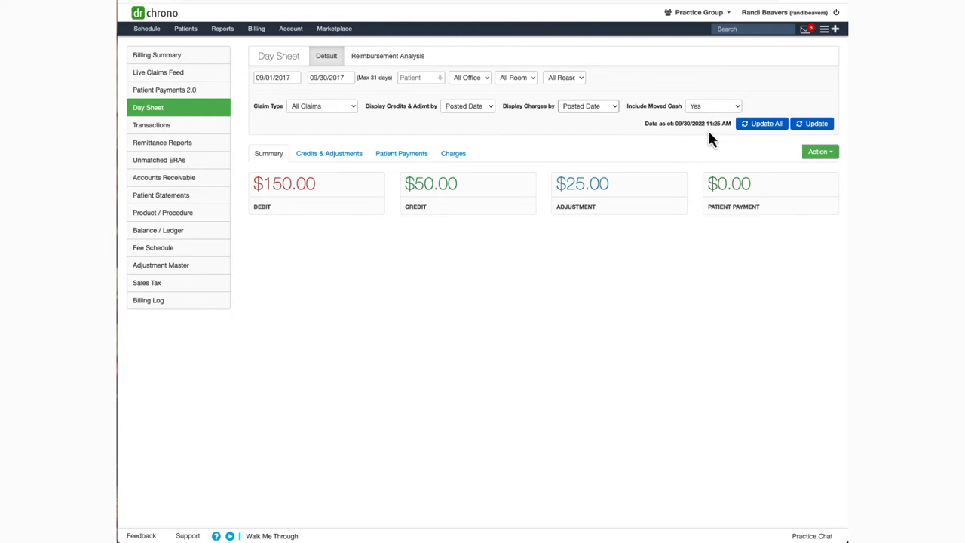
{"action": "mouse_move", "coordinate": [374, 232]}
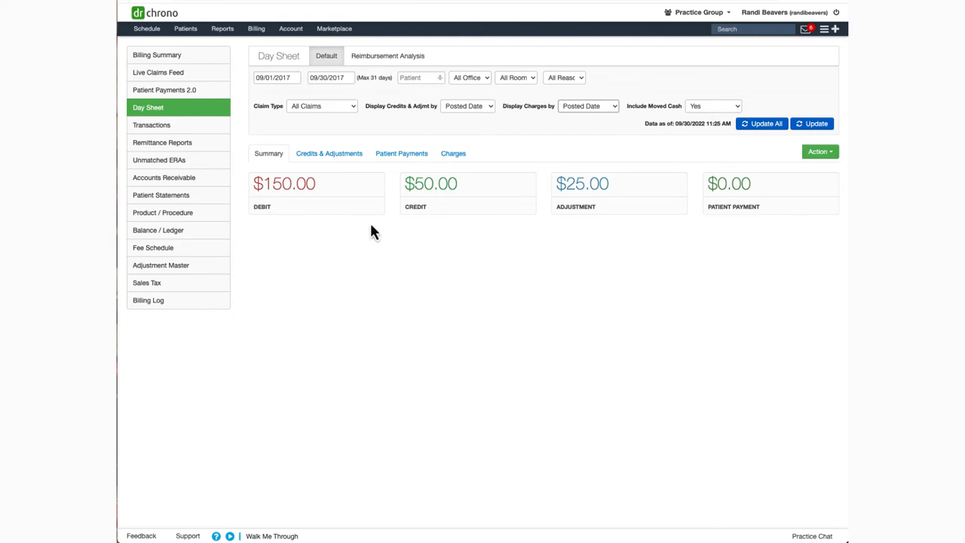
{"action": "mouse_move", "coordinate": [270, 233]}
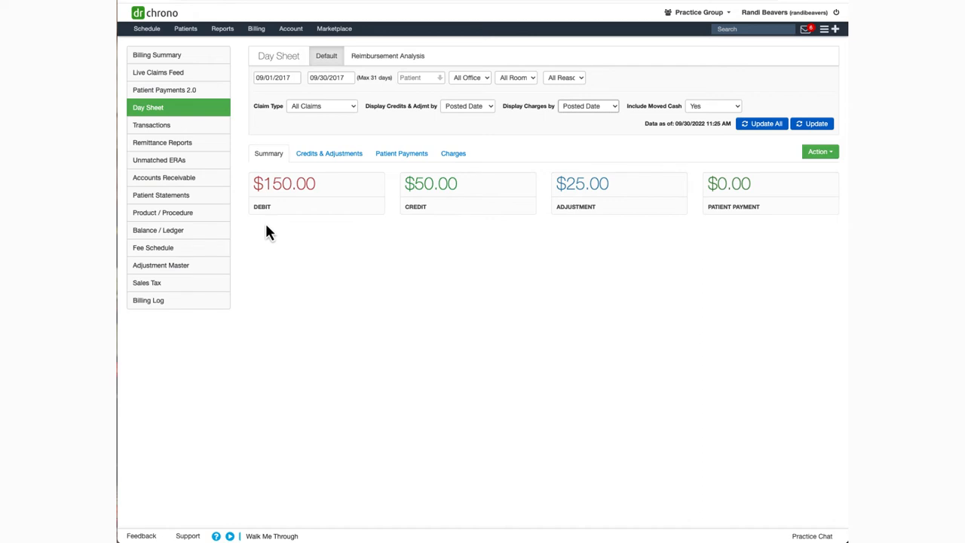
{"action": "mouse_move", "coordinate": [273, 241]}
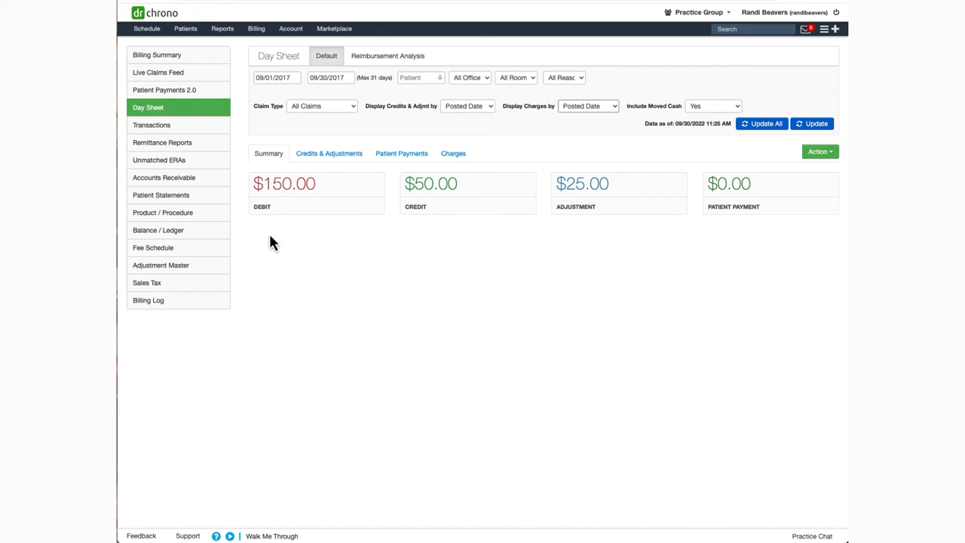
{"action": "mouse_move", "coordinate": [281, 252]}
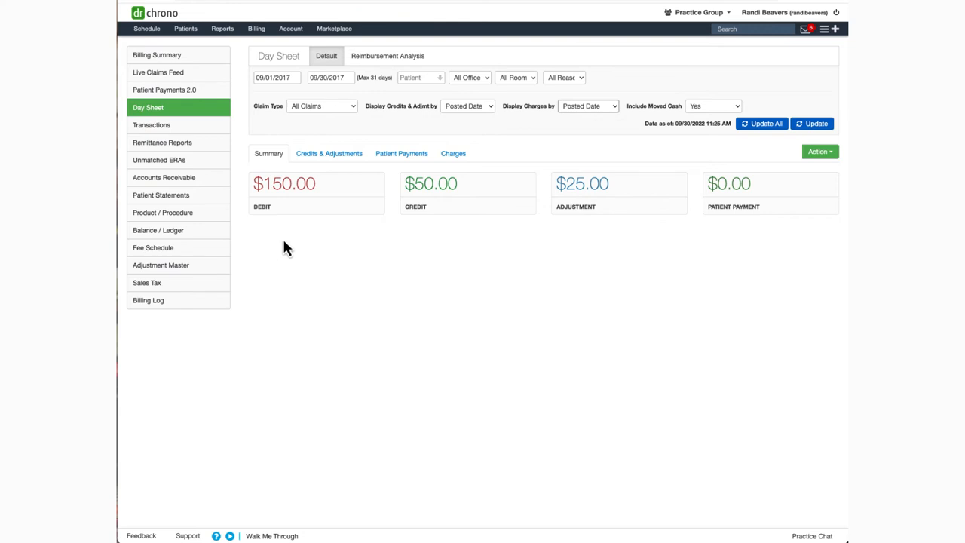
{"action": "mouse_move", "coordinate": [321, 214]}
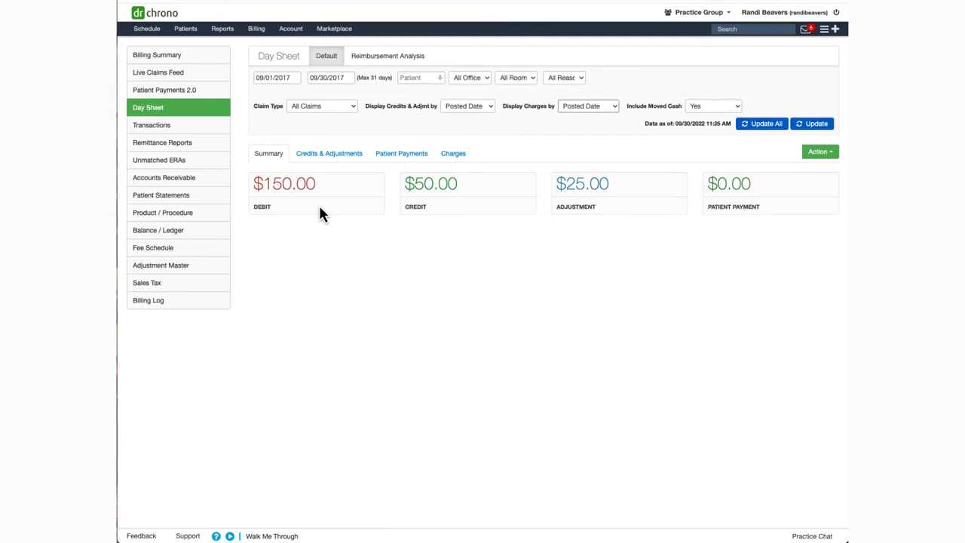
{"action": "mouse_move", "coordinate": [490, 217]}
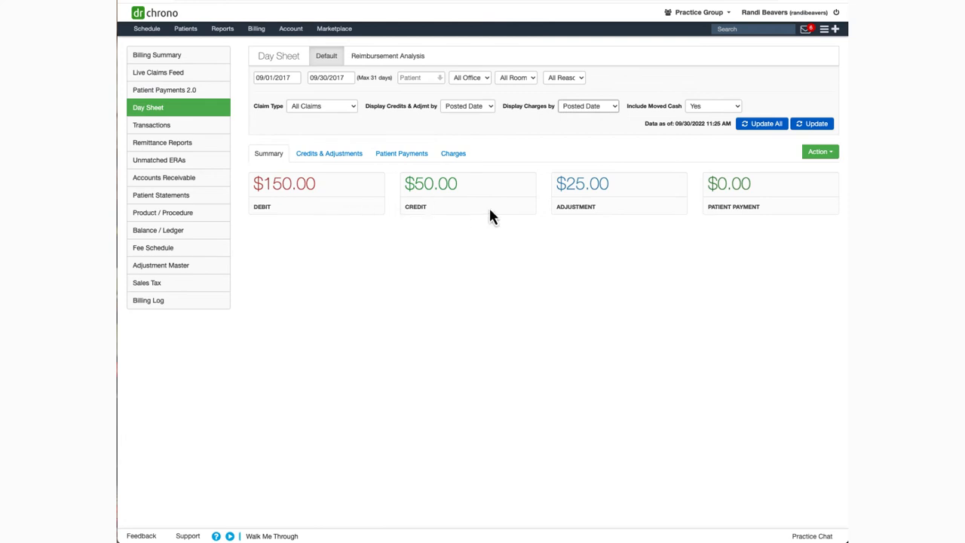
{"action": "mouse_move", "coordinate": [480, 215]}
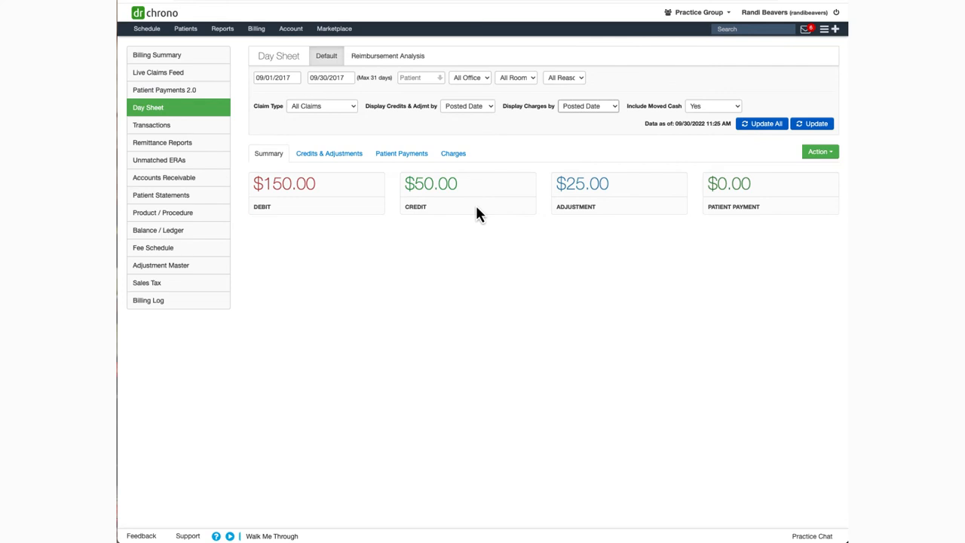
{"action": "mouse_move", "coordinate": [620, 217]}
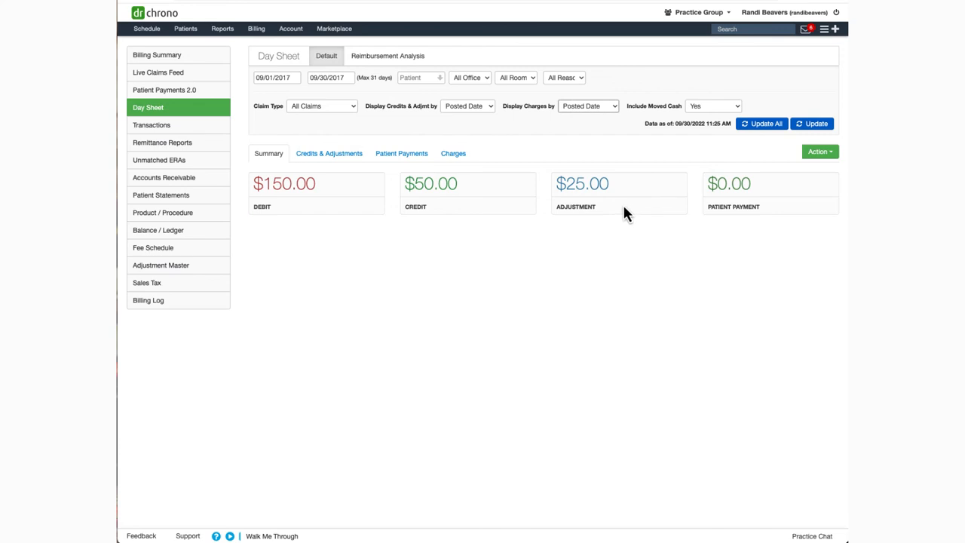
{"action": "mouse_move", "coordinate": [796, 217]}
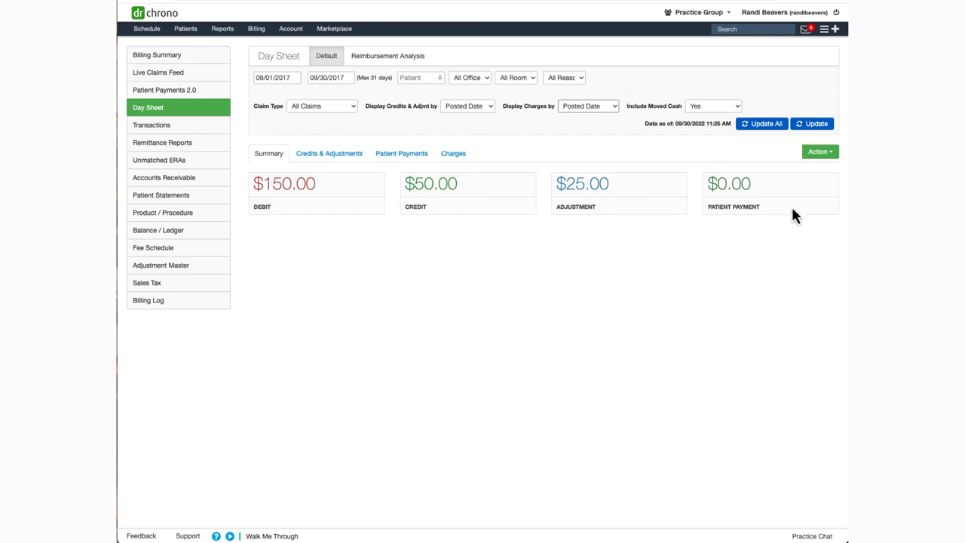
Switch to the Credits & Adjustments detail listing the CIGNA entries
{"action": "left_click", "coordinate": [452, 154]}
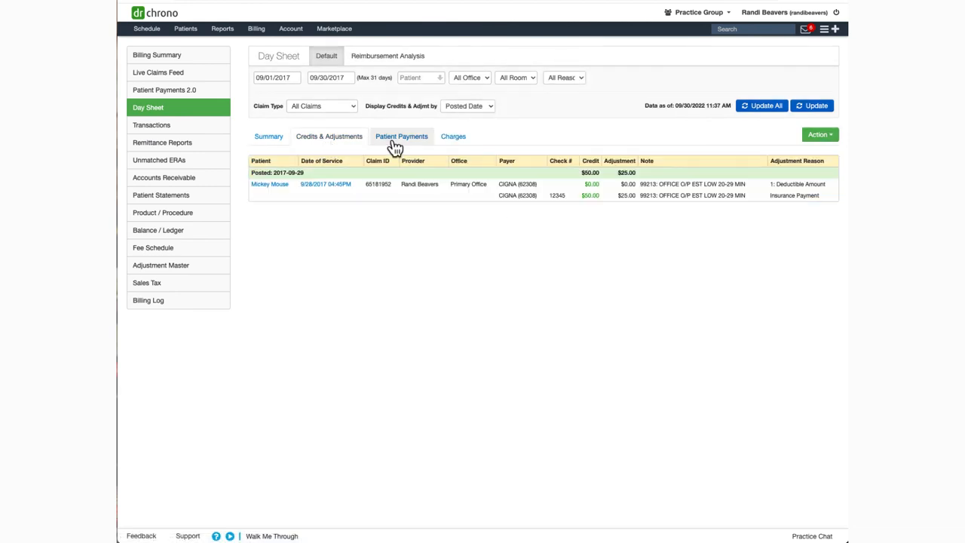
View the empty Patient Payments detail, then return to the summary totals ($150 debit, $50 credit, $25 adjustment)
{"action": "left_click", "coordinate": [452, 154]}
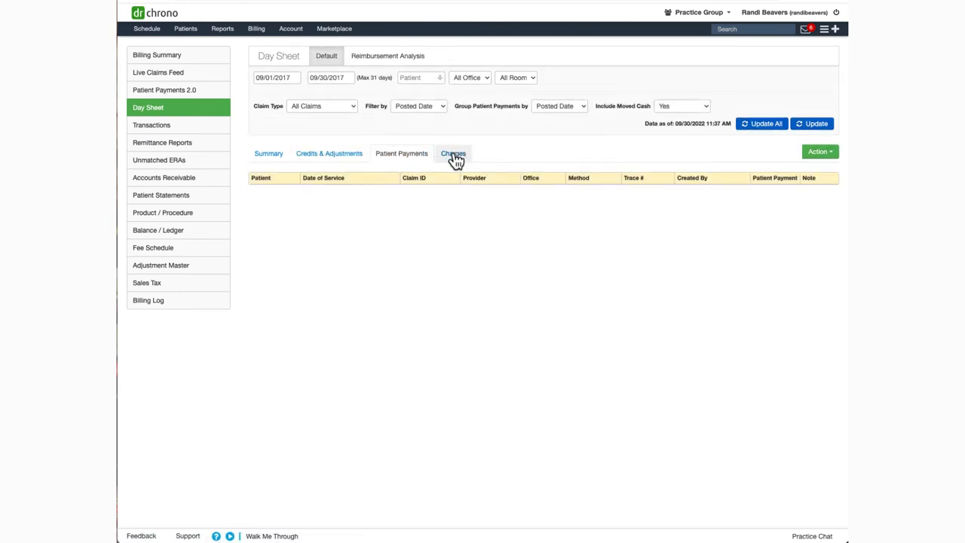
{"action": "left_click", "coordinate": [269, 154]}
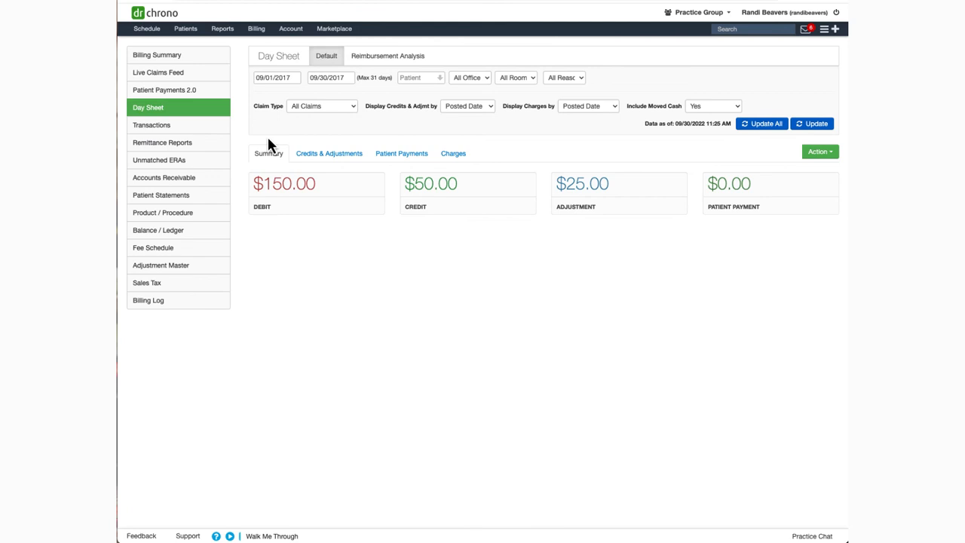
{"action": "mouse_move", "coordinate": [821, 151]}
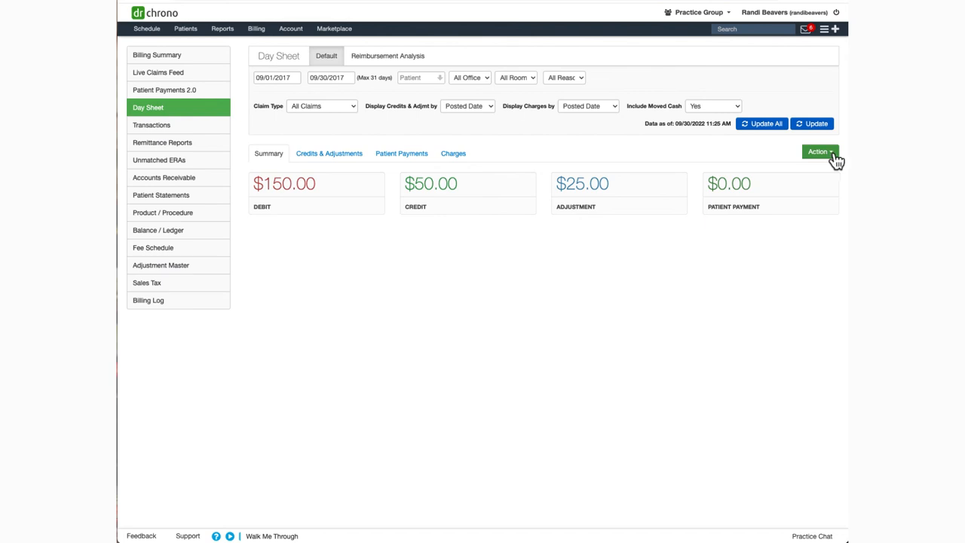
{"action": "mouse_move", "coordinate": [823, 62]}
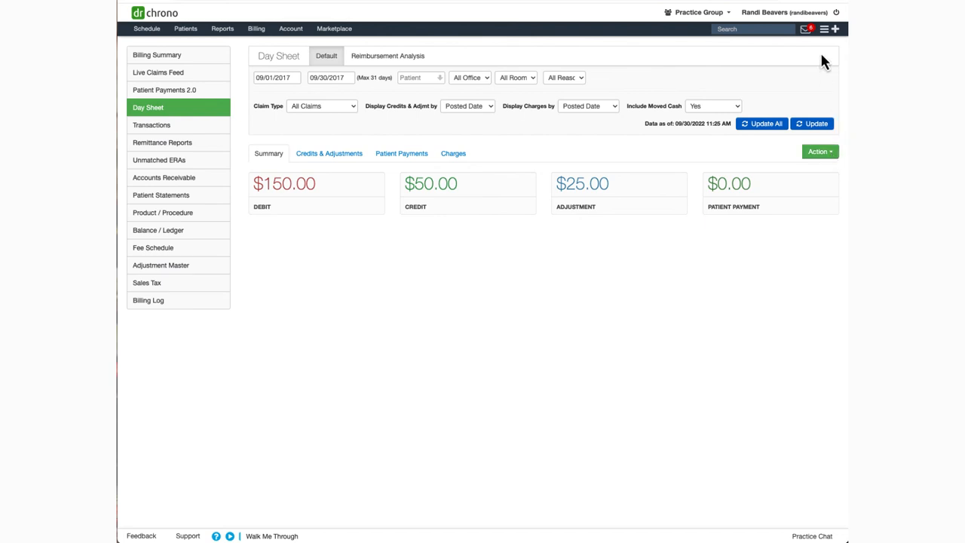
{"action": "mouse_move", "coordinate": [811, 47]}
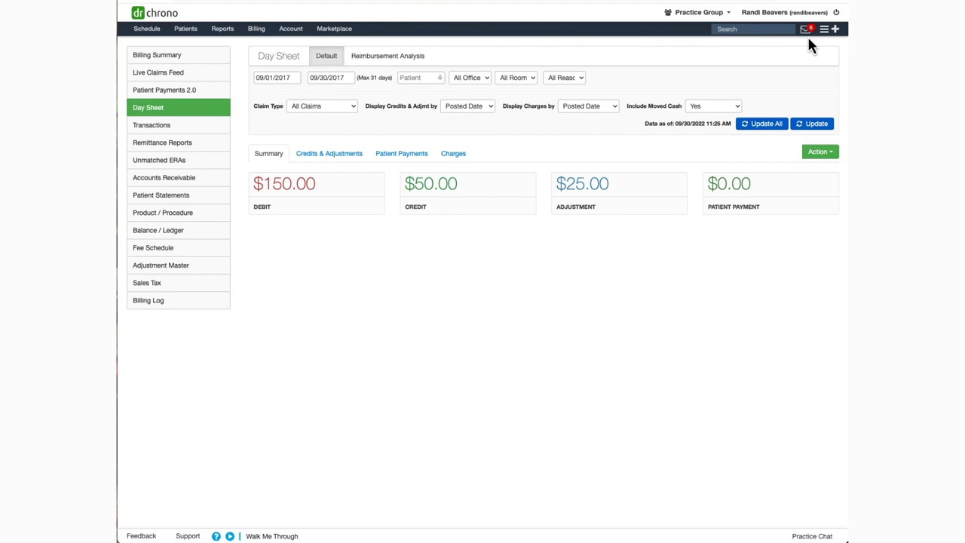
{"action": "mouse_move", "coordinate": [806, 49]}
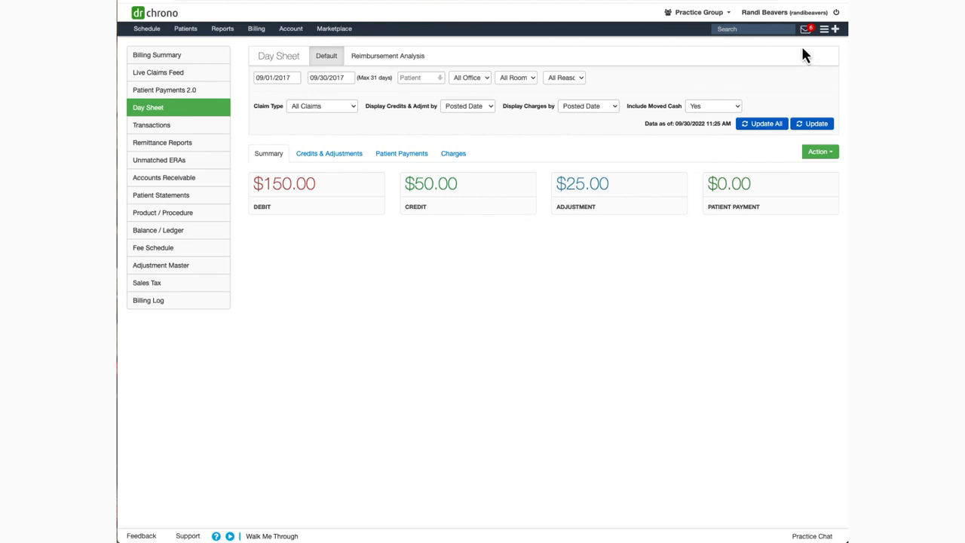